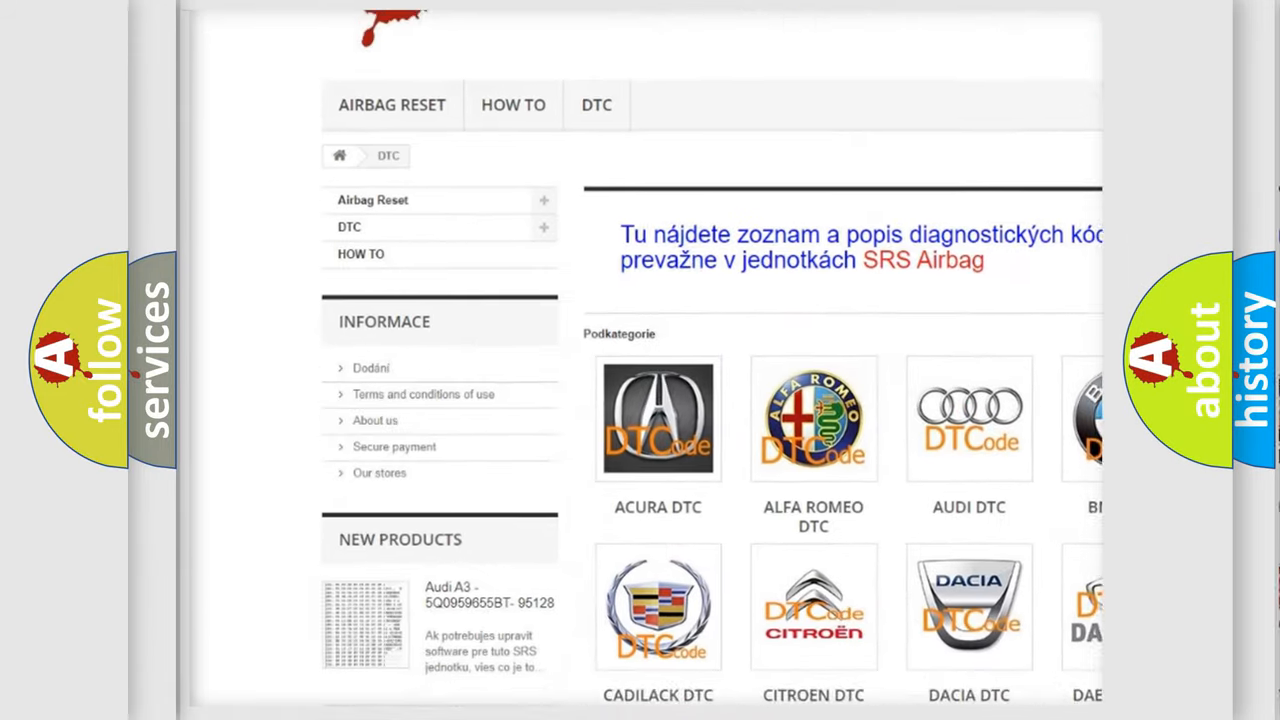
{"action": "scroll", "scroll_direction": "down", "scroll_amount": 3}
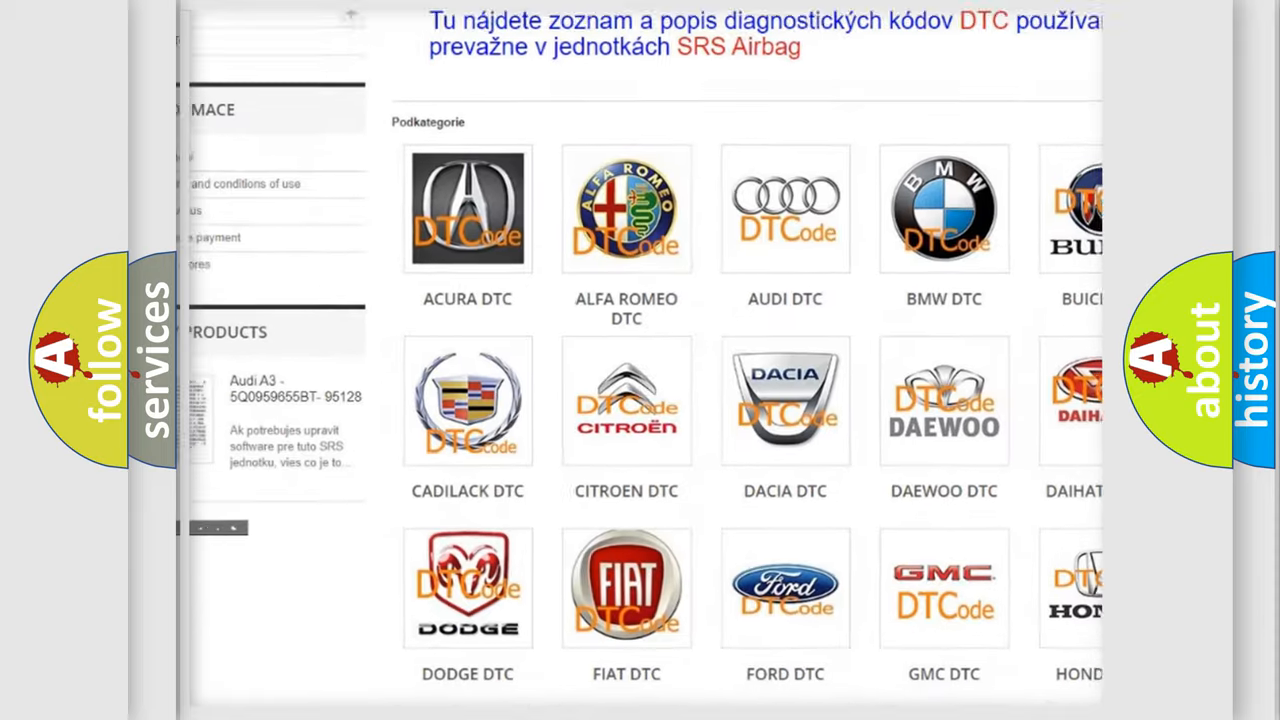
{"action": "scroll", "scroll_direction": "down", "scroll_amount": 3}
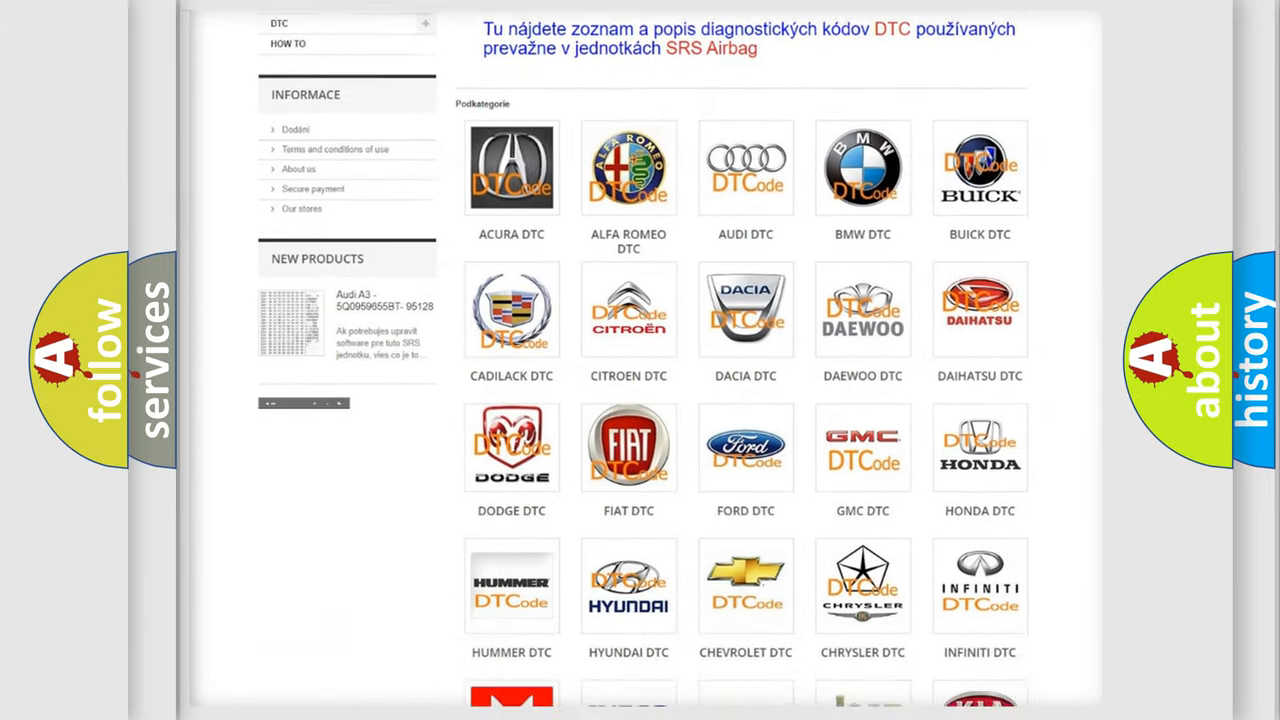
{"action": "scroll", "scroll_direction": "down", "scroll_amount": 3}
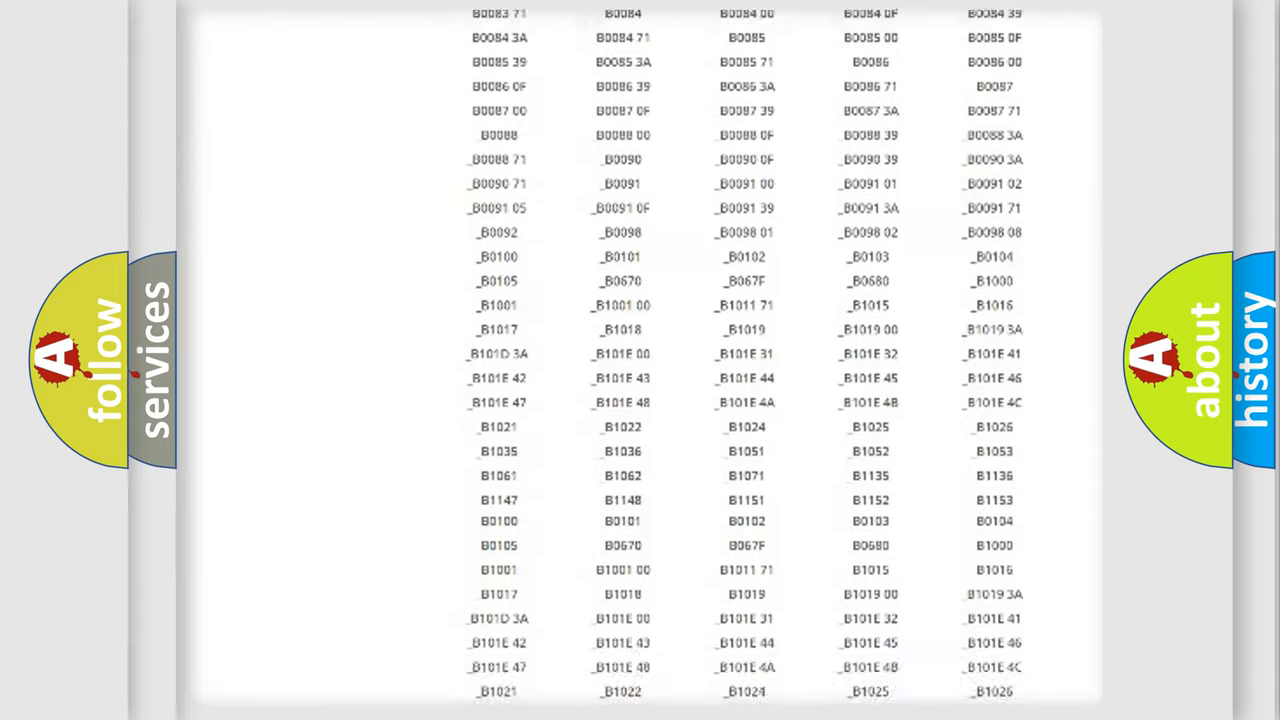
{"action": "scroll", "scroll_direction": "down", "scroll_amount": 3}
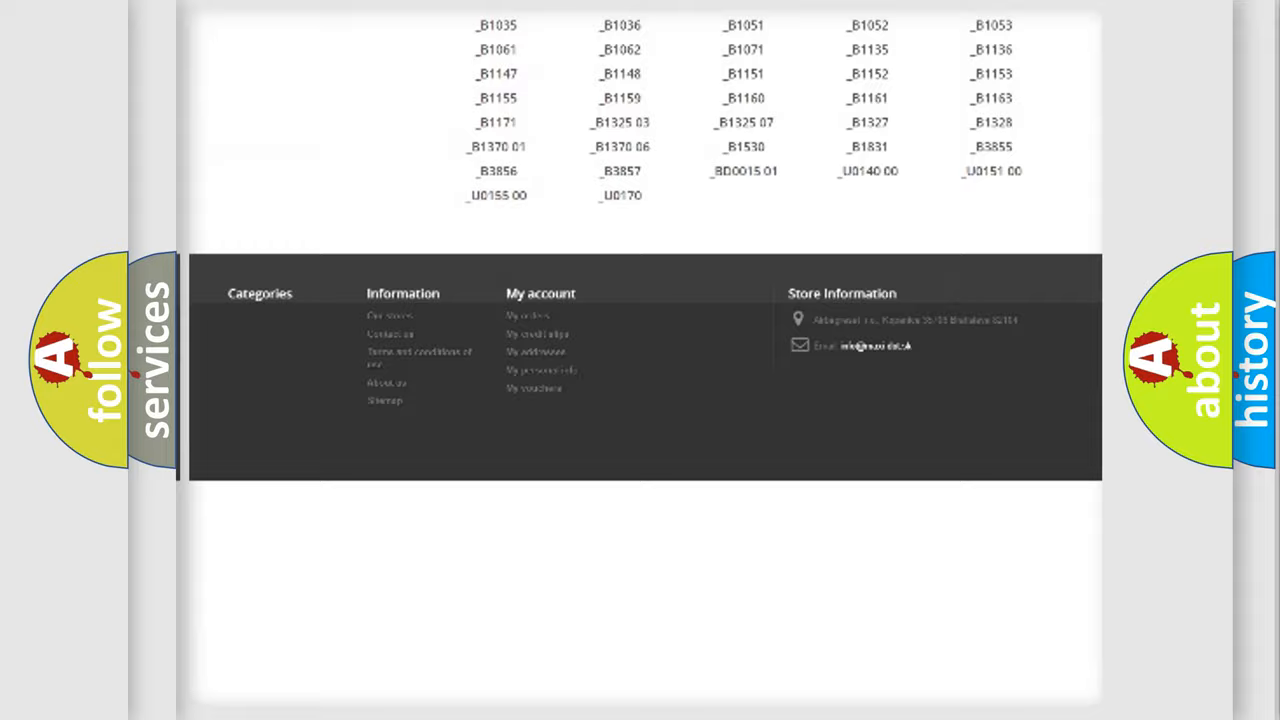